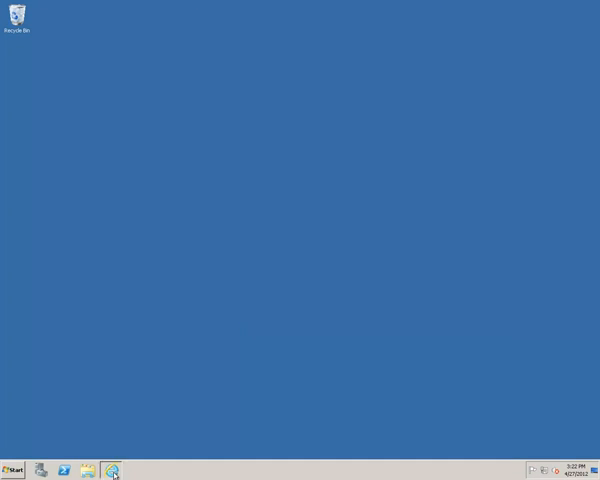
{"action": "left_click", "coordinate": [112, 470]}
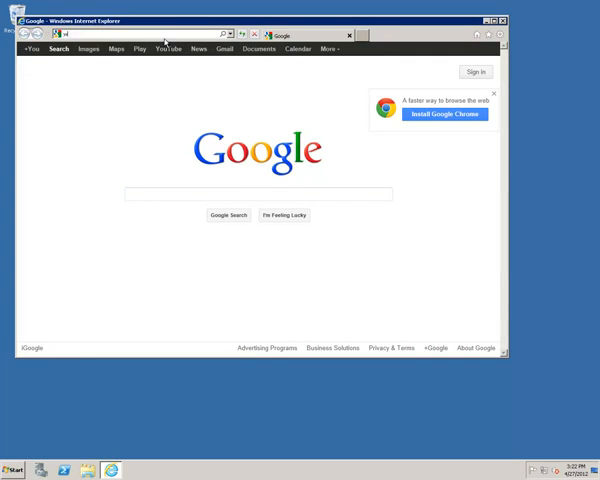
{"action": "type", "text": "www.rapidfiretools.com/download/"}
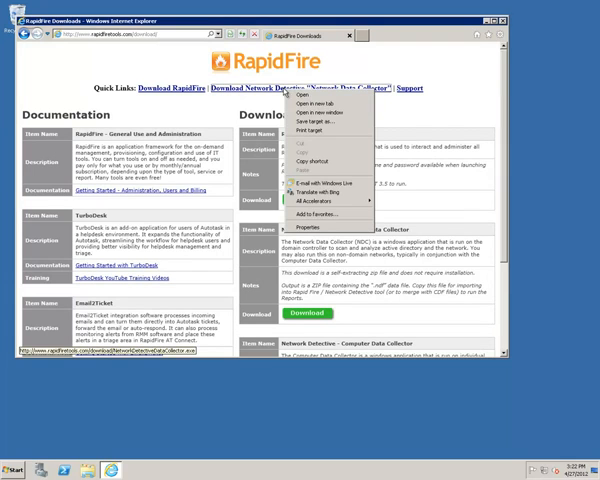
Step: Save the Network Data Collector file to the Desktop
{"action": "left_click", "coordinate": [313, 124]}
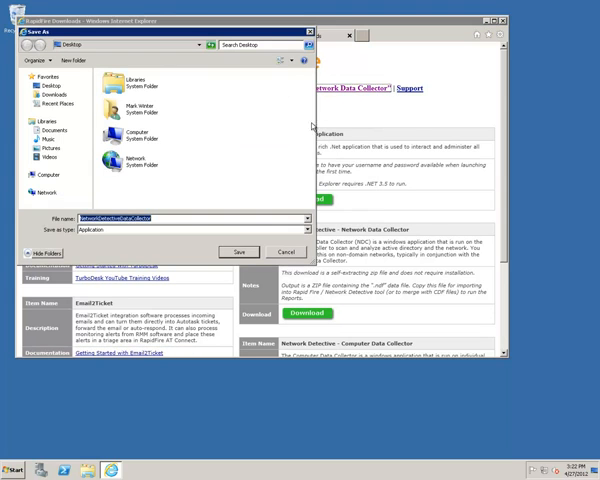
{"action": "left_click", "coordinate": [238, 251]}
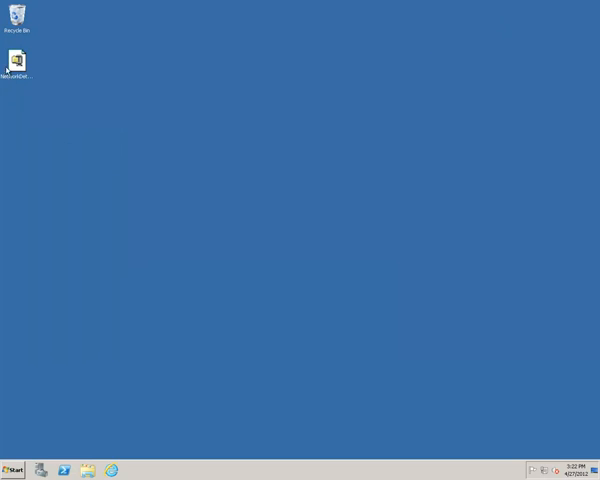
Step: Run the downloaded collector as administrator, unzip its 31 files, and dismiss the success notice
{"action": "right_click", "coordinate": [16, 60]}
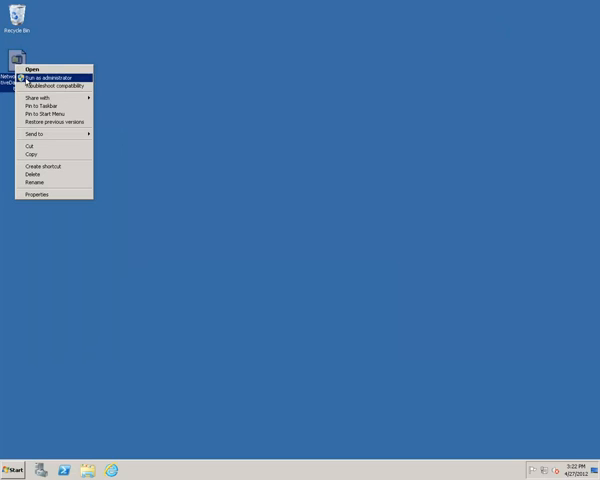
{"action": "left_click", "coordinate": [31, 69]}
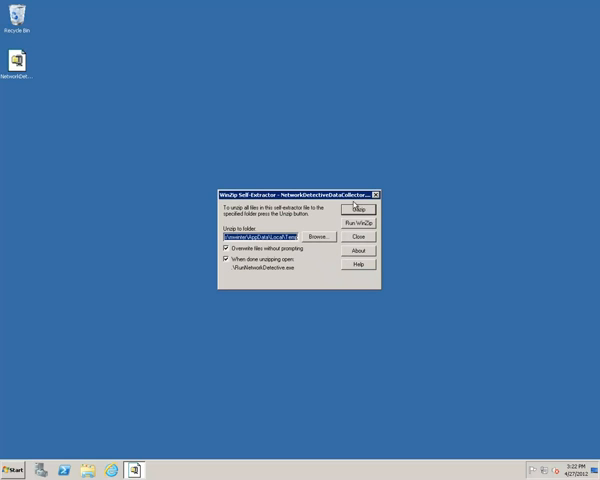
{"action": "left_click", "coordinate": [358, 211]}
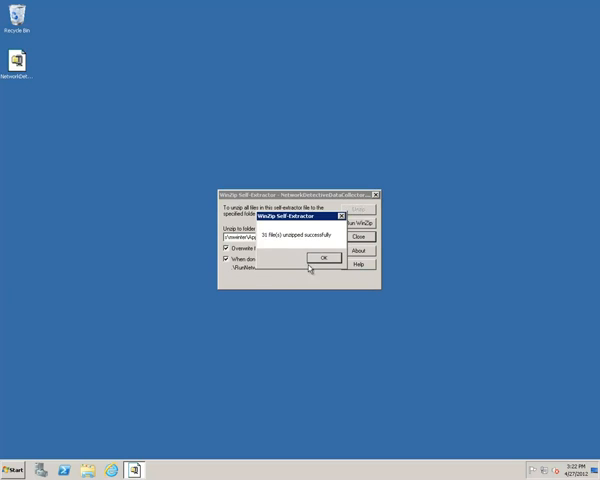
{"action": "left_click", "coordinate": [320, 257]}
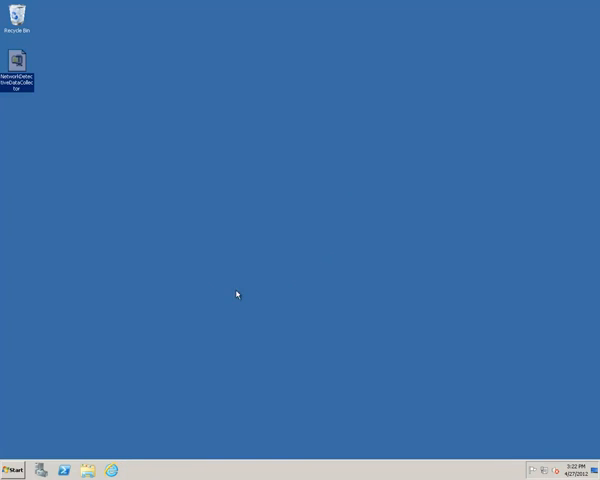
Step: Start the collector, keep current credentials and all local domains, and add performanceit.com externally
{"action": "double_click", "coordinate": [17, 62]}
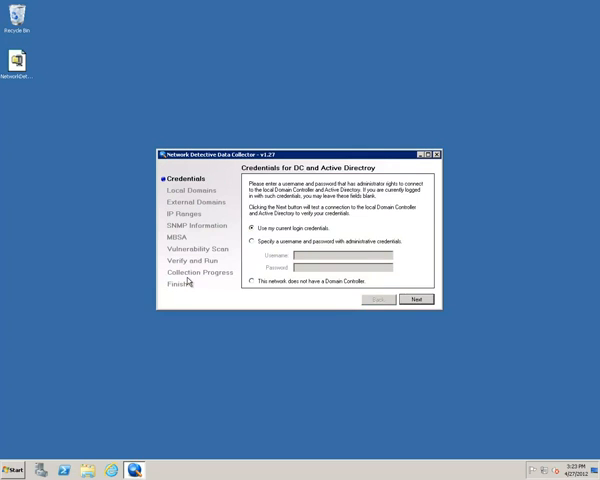
{"action": "left_click", "coordinate": [415, 300]}
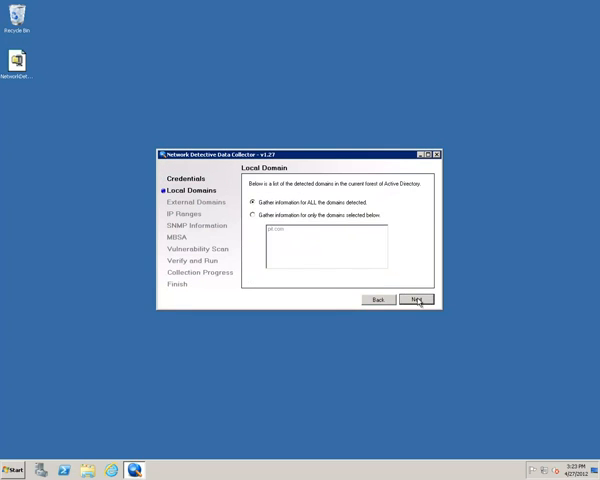
{"action": "left_click", "coordinate": [415, 299]}
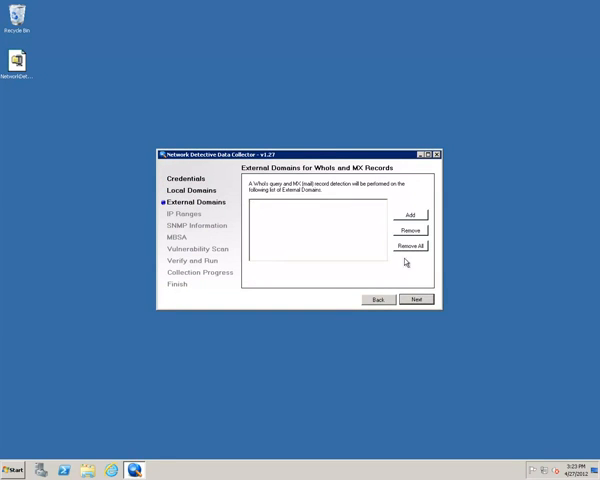
{"action": "left_click", "coordinate": [410, 215]}
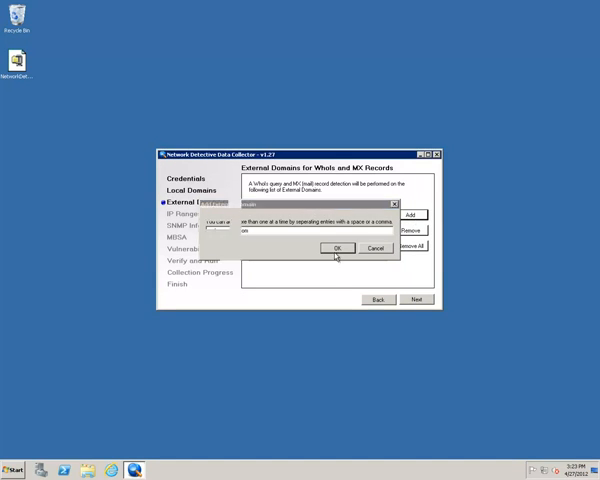
{"action": "left_click", "coordinate": [337, 248]}
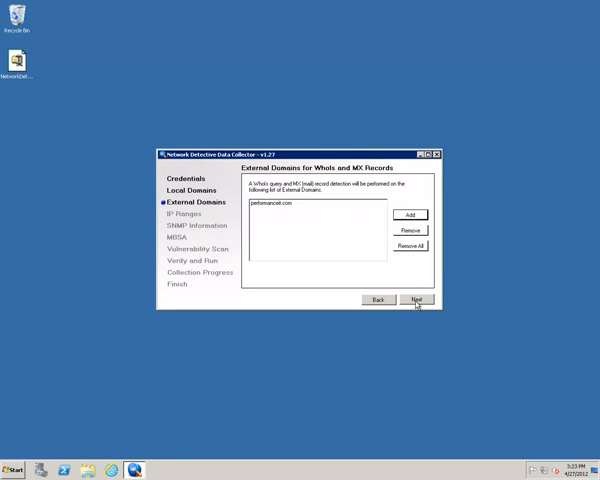
Step: Keep the external domains, detected IP range, public SNMP community string and enabled MBSA
{"action": "left_click", "coordinate": [415, 299]}
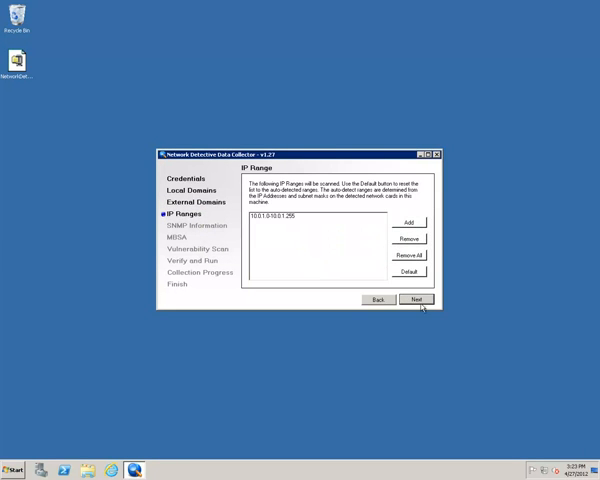
{"action": "left_click", "coordinate": [415, 300]}
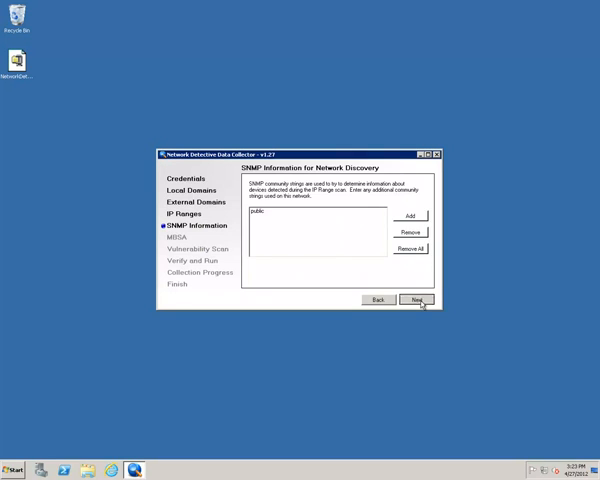
{"action": "left_click", "coordinate": [414, 300]}
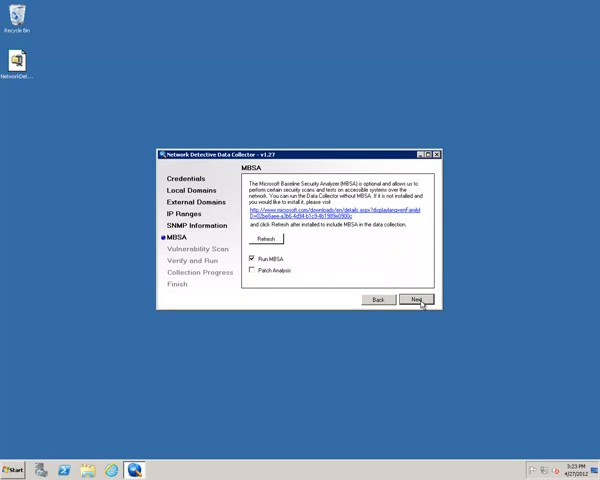
{"action": "left_click", "coordinate": [417, 299]}
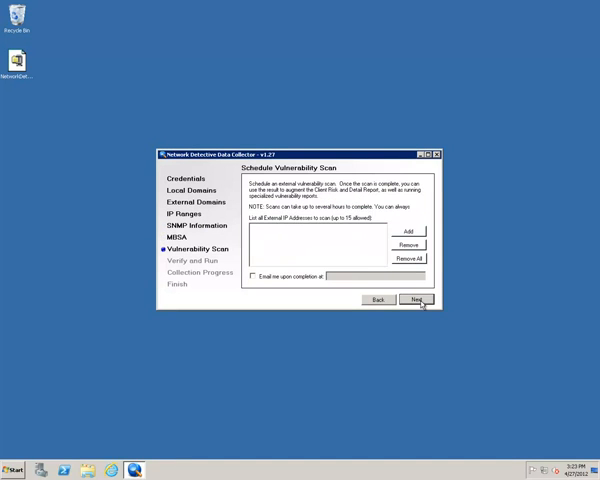
Step: Add the external IP range 72.144.19.23 to 72.144.19.26 for scanning
{"action": "left_click", "coordinate": [408, 231]}
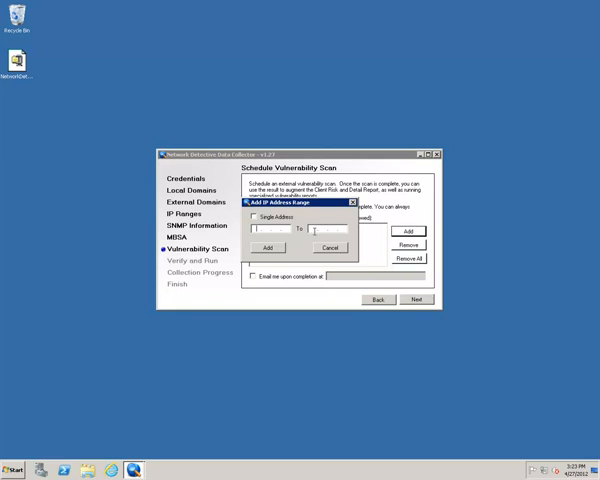
{"action": "type", "text": "72.144.19"}
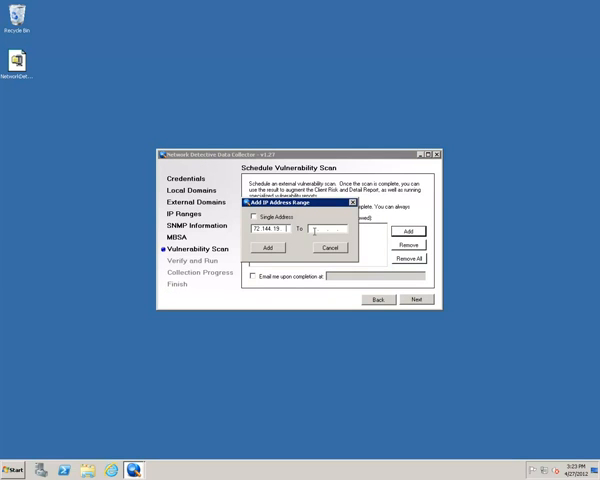
{"action": "type", "text": ".23"}
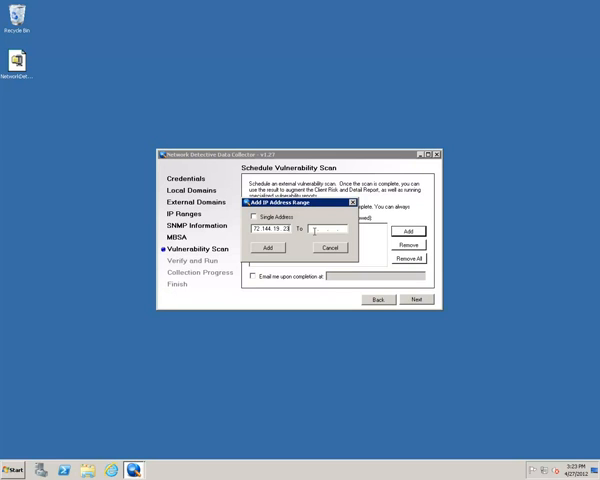
{"action": "type", "text": "70"}
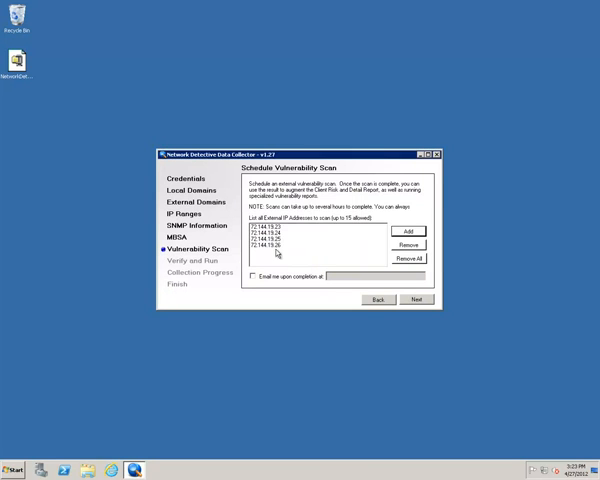
{"action": "left_click", "coordinate": [407, 231]}
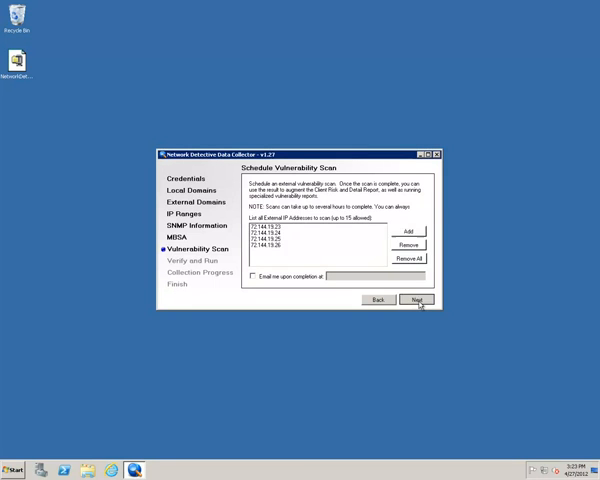
Step: Verify the settings, start the data collection, and acknowledge the Collection Complete message
{"action": "left_click", "coordinate": [415, 300]}
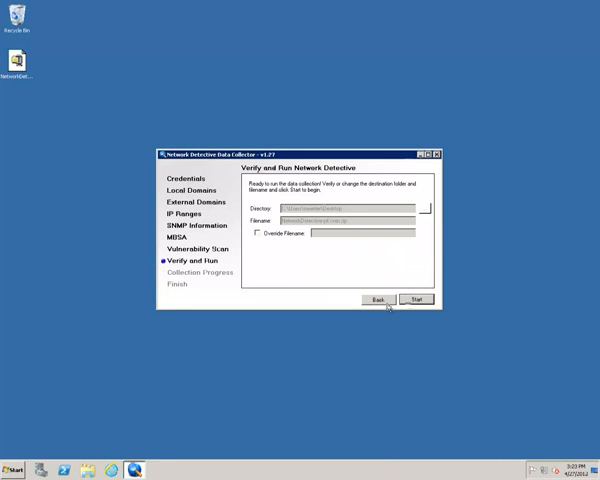
{"action": "left_click", "coordinate": [414, 299]}
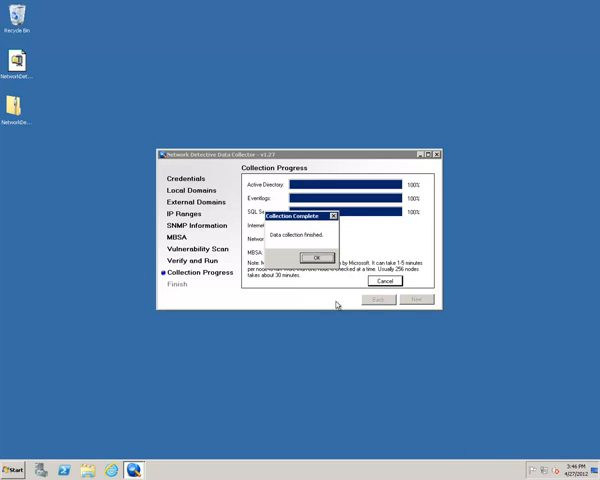
{"action": "left_click", "coordinate": [316, 257]}
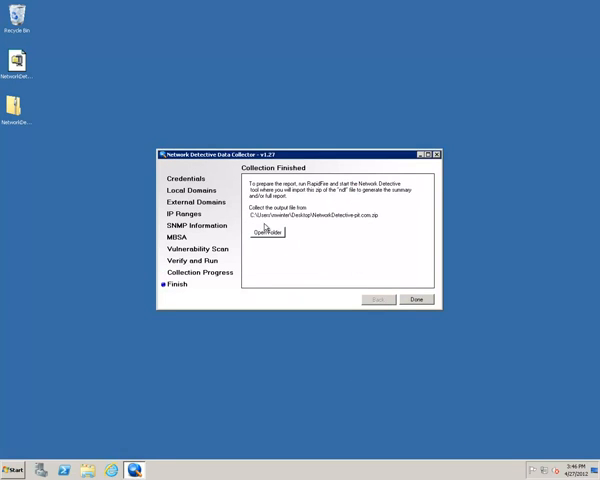
Step: Reveal the NetworkDetective-pit.com output zip in its Desktop folder
{"action": "left_click", "coordinate": [267, 231]}
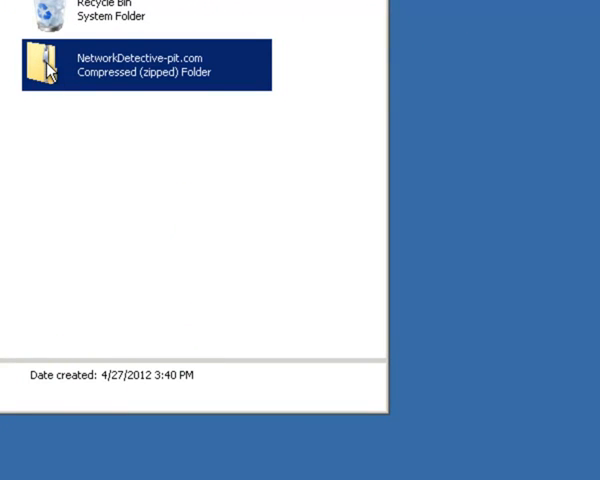
{"action": "mouse_move", "coordinate": [48, 63]}
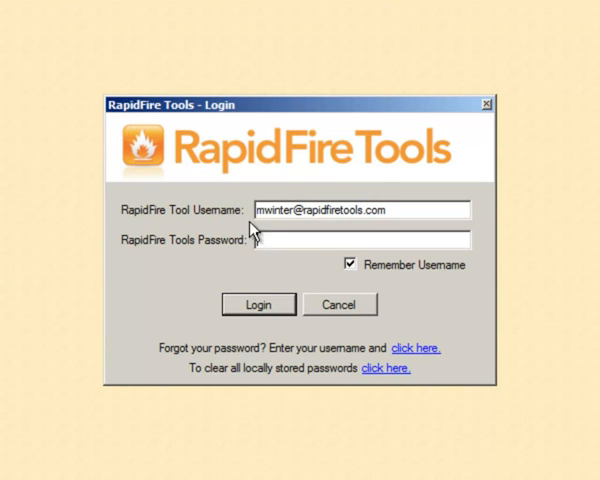
Step: Enter the password and log in to RapidFire Tools
{"action": "left_click", "coordinate": [283, 240]}
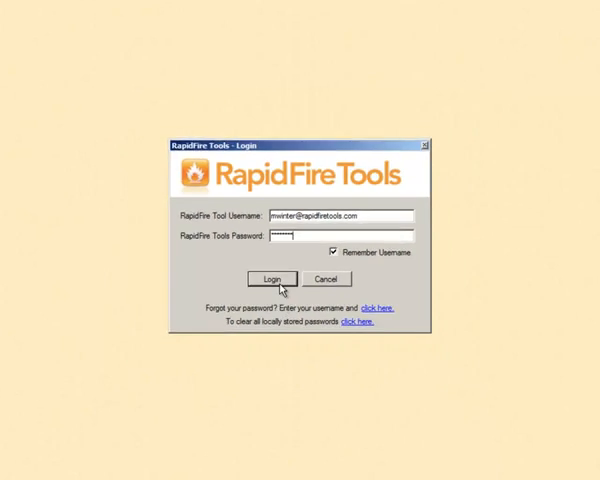
{"action": "left_click", "coordinate": [270, 278]}
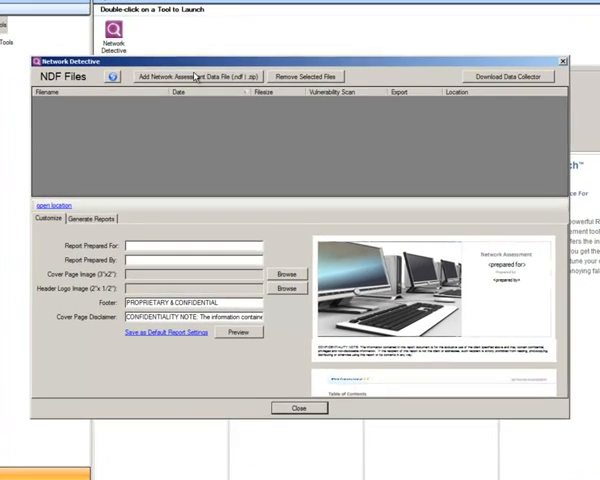
Step: Import the collected NetworkDetective-pit.com zip as a network assessment data file
{"action": "left_click", "coordinate": [188, 76]}
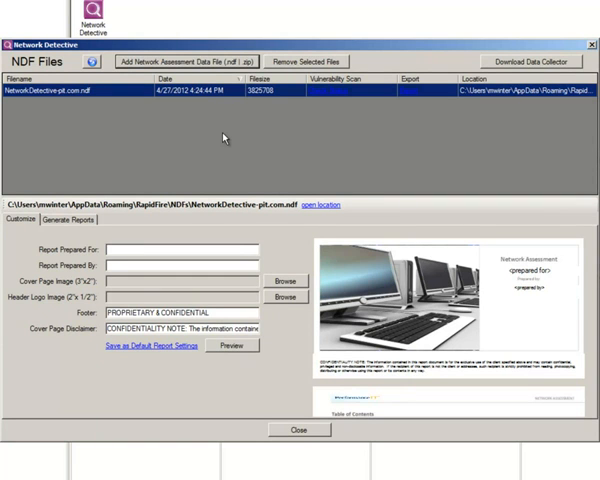
{"action": "mouse_move", "coordinate": [337, 110]}
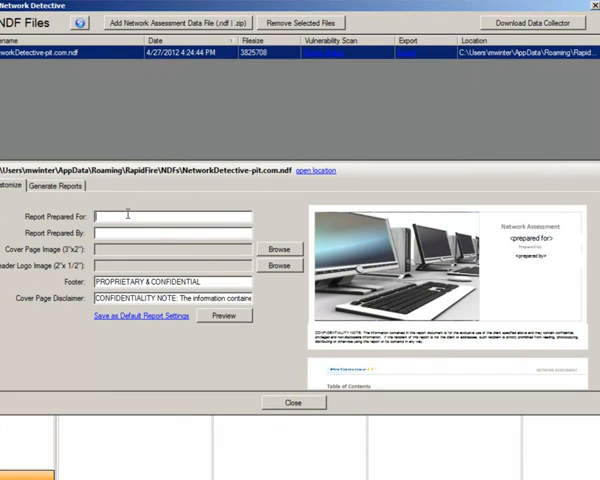
Step: Set the report as prepared for My Customer by RapidFire Tools
{"action": "type", "text": "My C"}
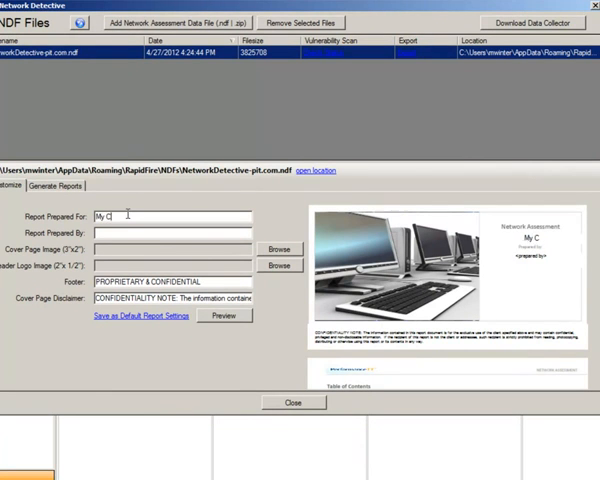
{"action": "type", "text": "ustomer"}
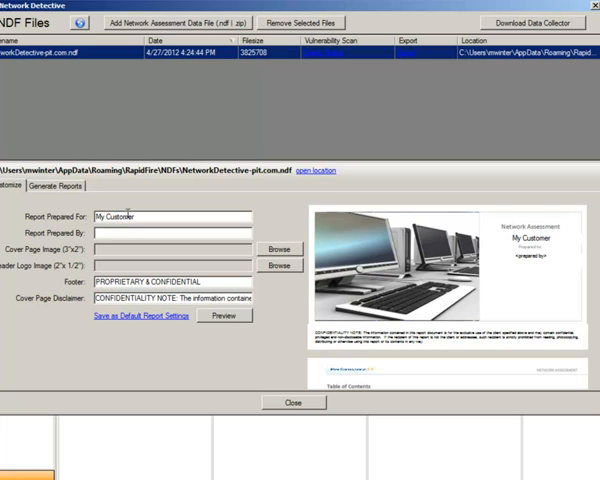
{"action": "type", "text": "RapidFire Tools"}
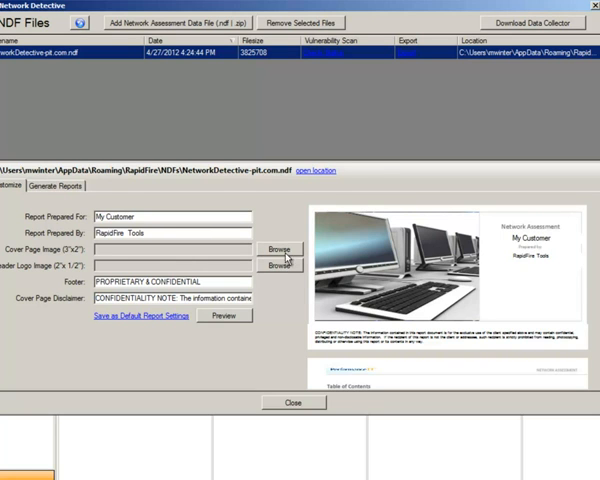
Step: Use PerformanceIT.jpg as the header logo image and show the report list
{"action": "left_click", "coordinate": [277, 249]}
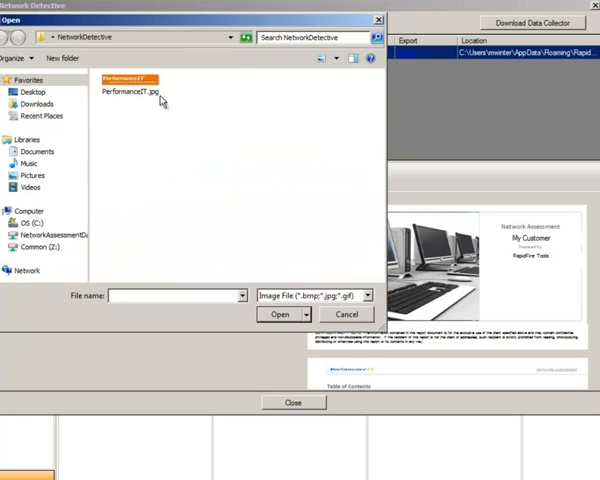
{"action": "left_click", "coordinate": [278, 314]}
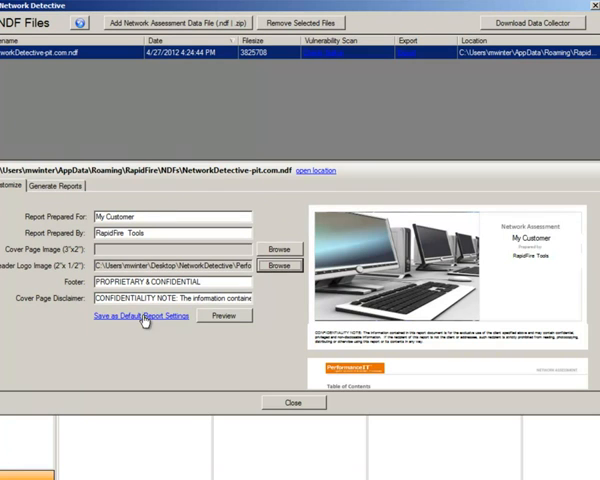
{"action": "mouse_move", "coordinate": [240, 374]}
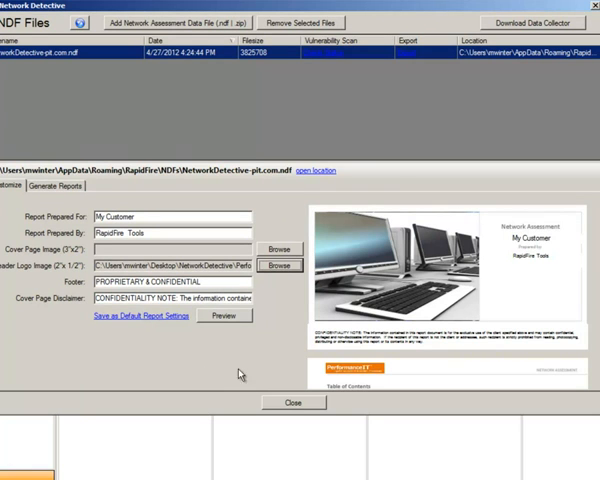
{"action": "left_click", "coordinate": [63, 185]}
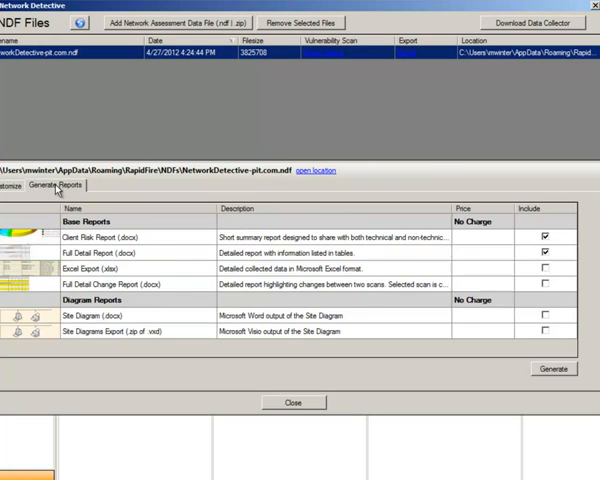
Step: Include Excel Export and generate the reports, saving them as NetworkDetective-pit.com-Reports.zip
{"action": "left_click", "coordinate": [547, 268]}
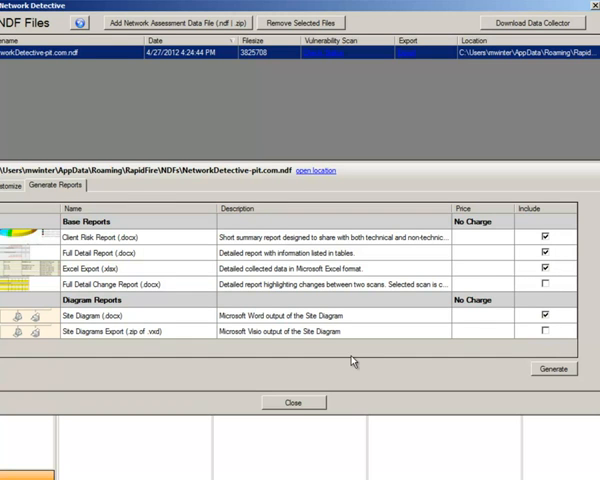
{"action": "mouse_move", "coordinate": [110, 292]}
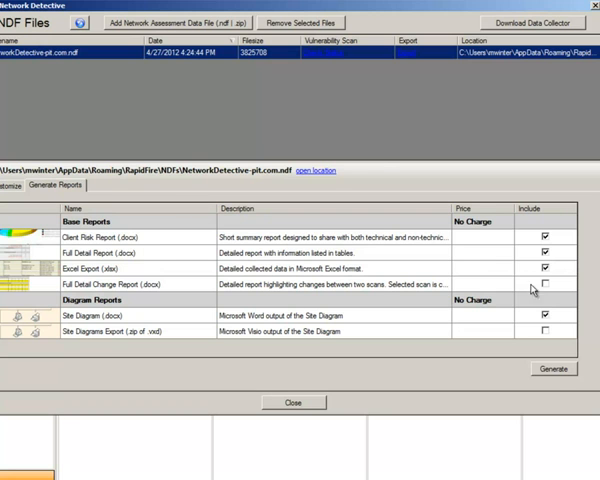
{"action": "left_click", "coordinate": [552, 368]}
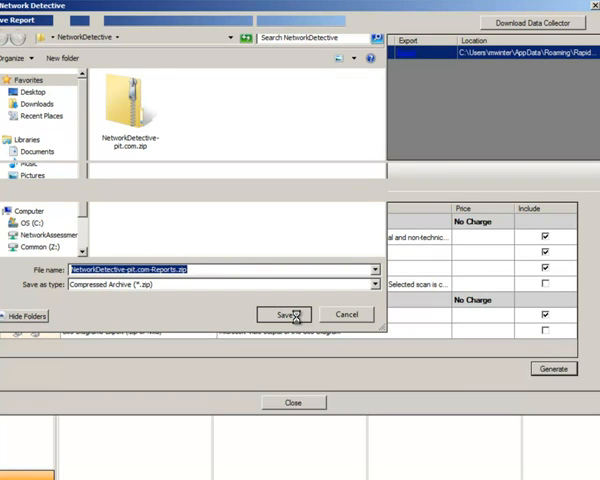
{"action": "left_click", "coordinate": [283, 314]}
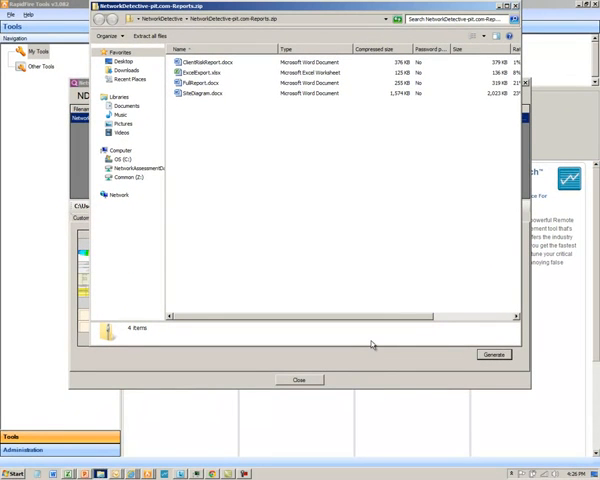
{"action": "mouse_move", "coordinate": [240, 16]}
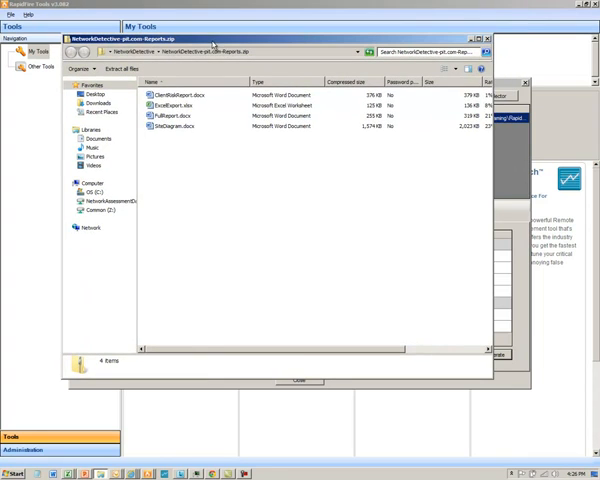
Step: Open ClientRiskReport.docx from the reports zip in Word
{"action": "left_click", "coordinate": [180, 93]}
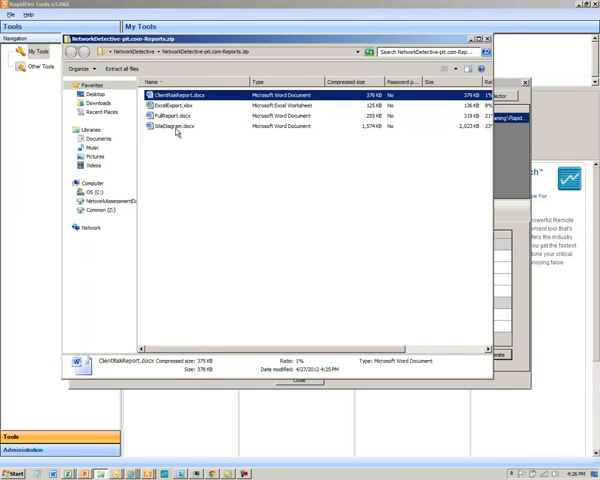
{"action": "double_click", "coordinate": [178, 88]}
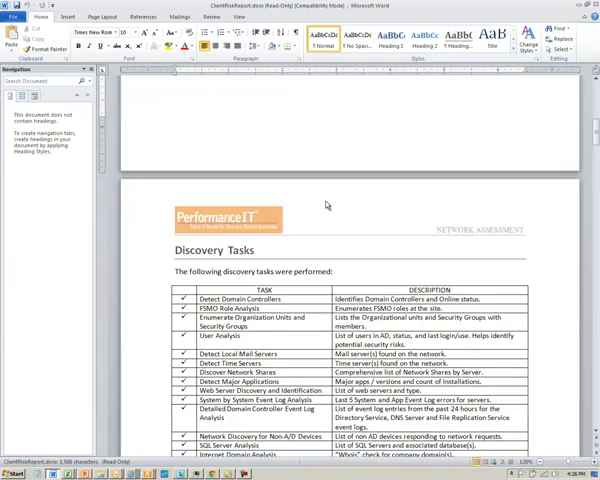
{"action": "scroll", "scroll_direction": "down", "scroll_amount": 3}
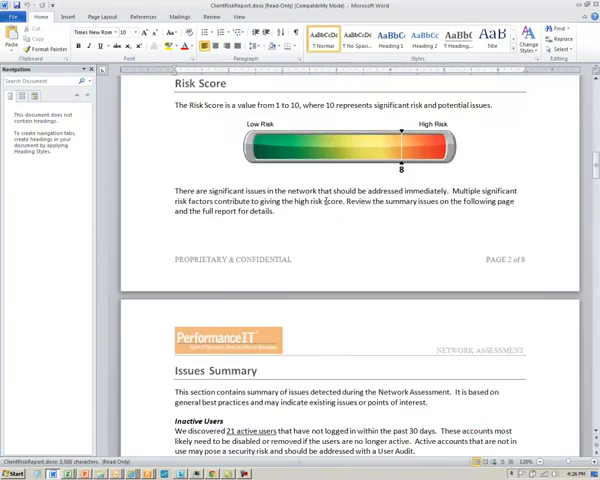
{"action": "scroll", "scroll_direction": "down", "scroll_amount": 3}
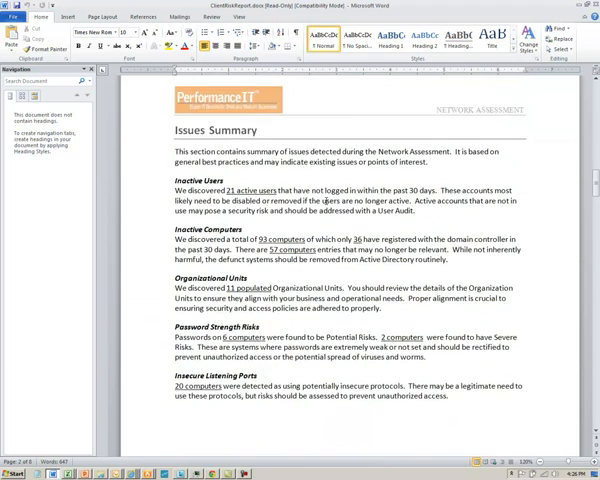
{"action": "scroll", "scroll_direction": "down", "scroll_amount": 3}
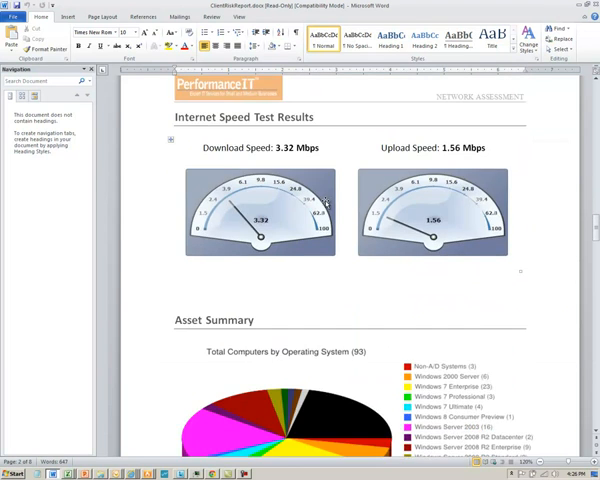